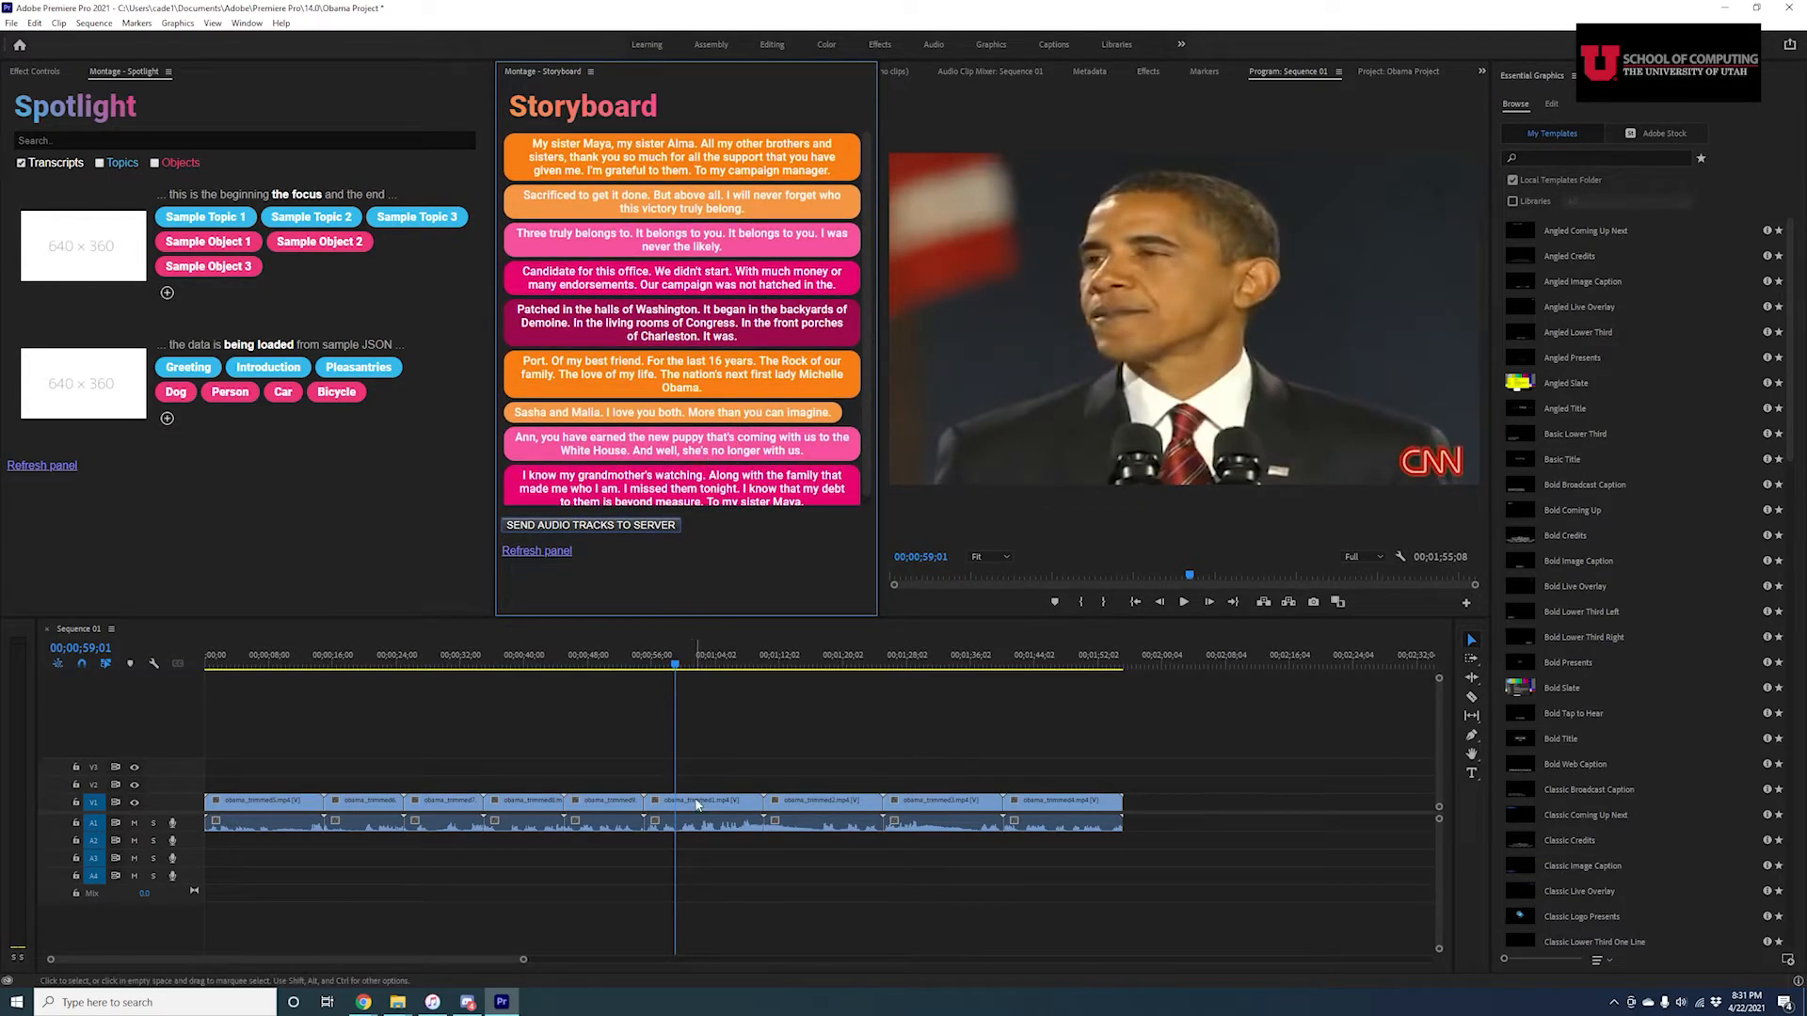
# Drag the Port, Sasha, Ann and grandmother cards to the top of the storyboard.
pyautogui.click(697, 802)
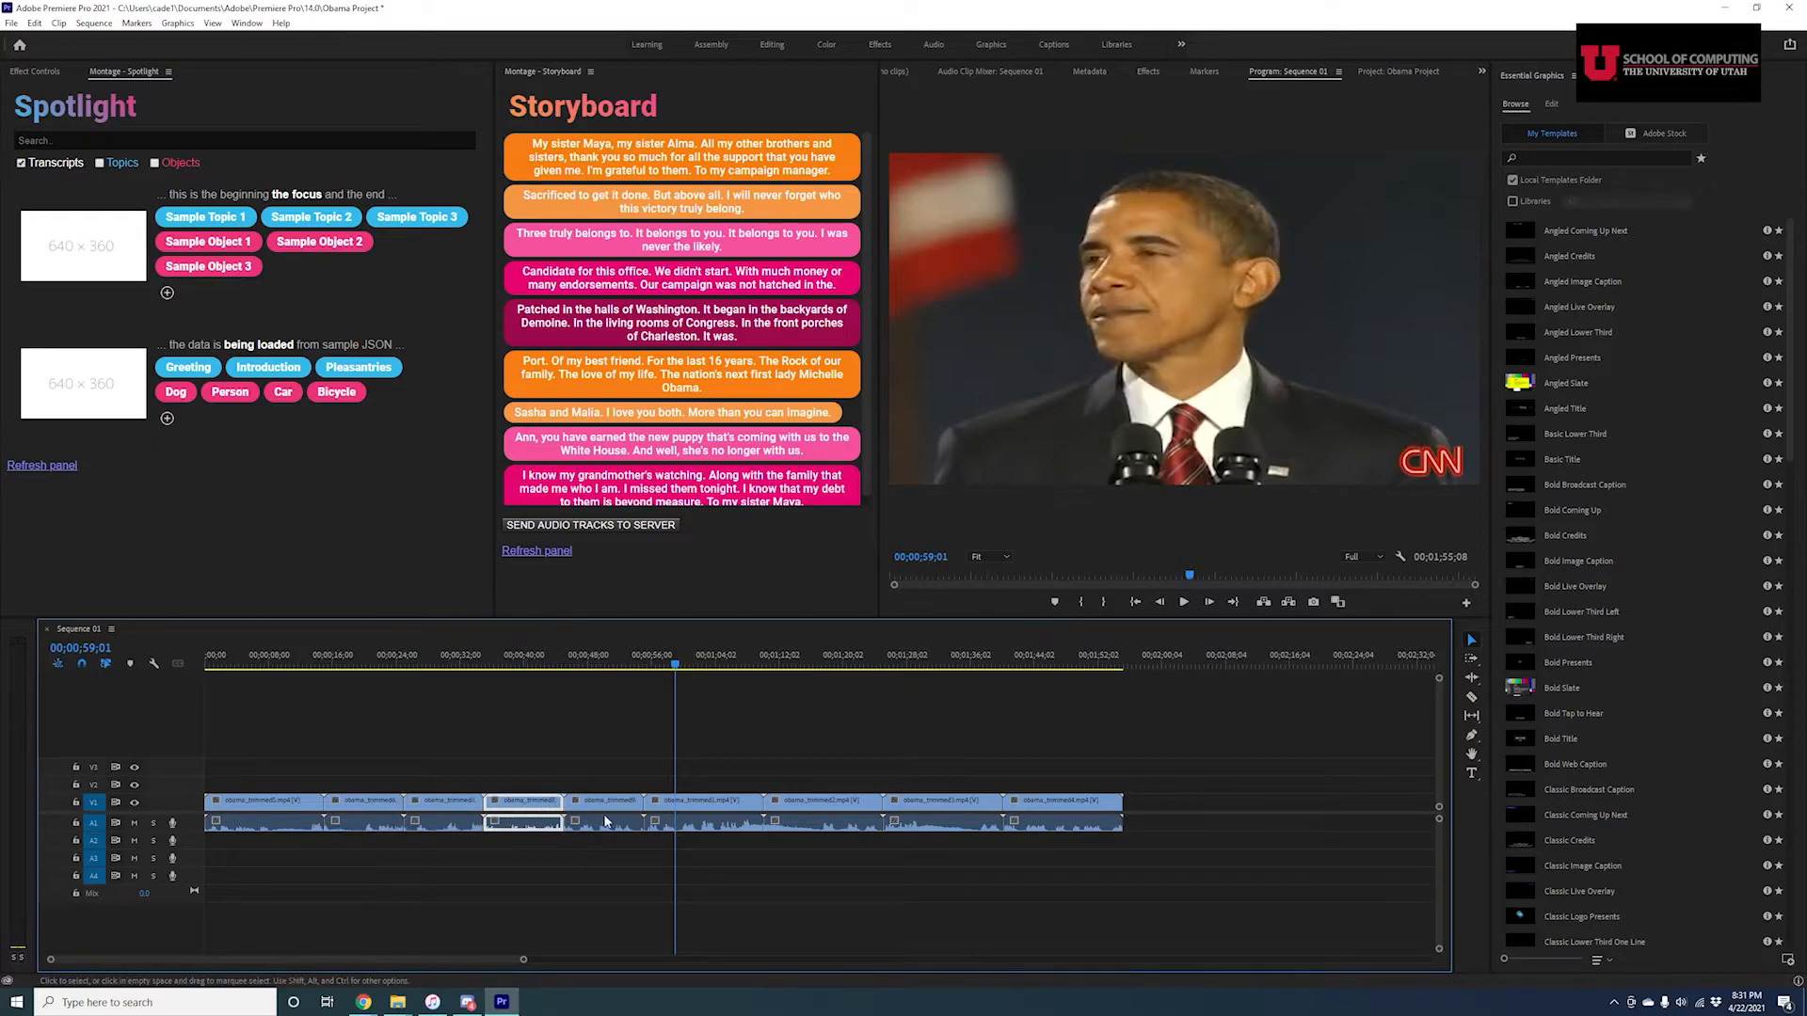
pyautogui.click(608, 819)
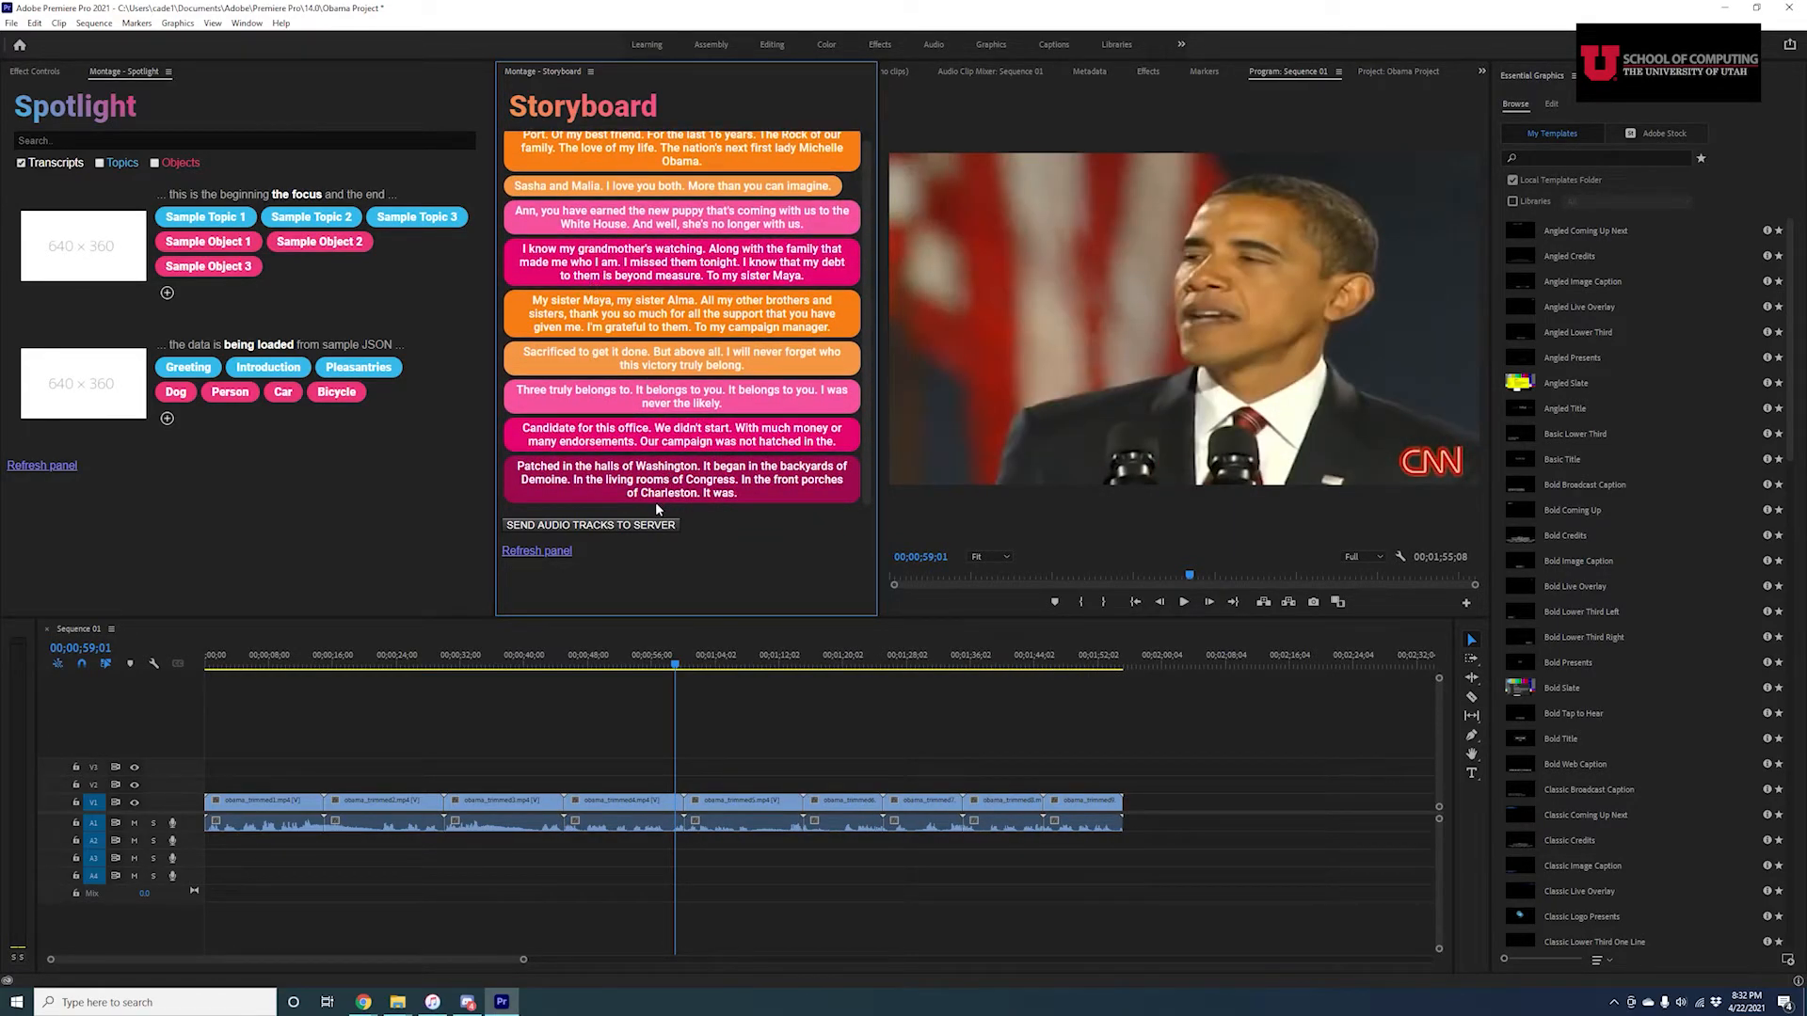
pyautogui.click(263, 802)
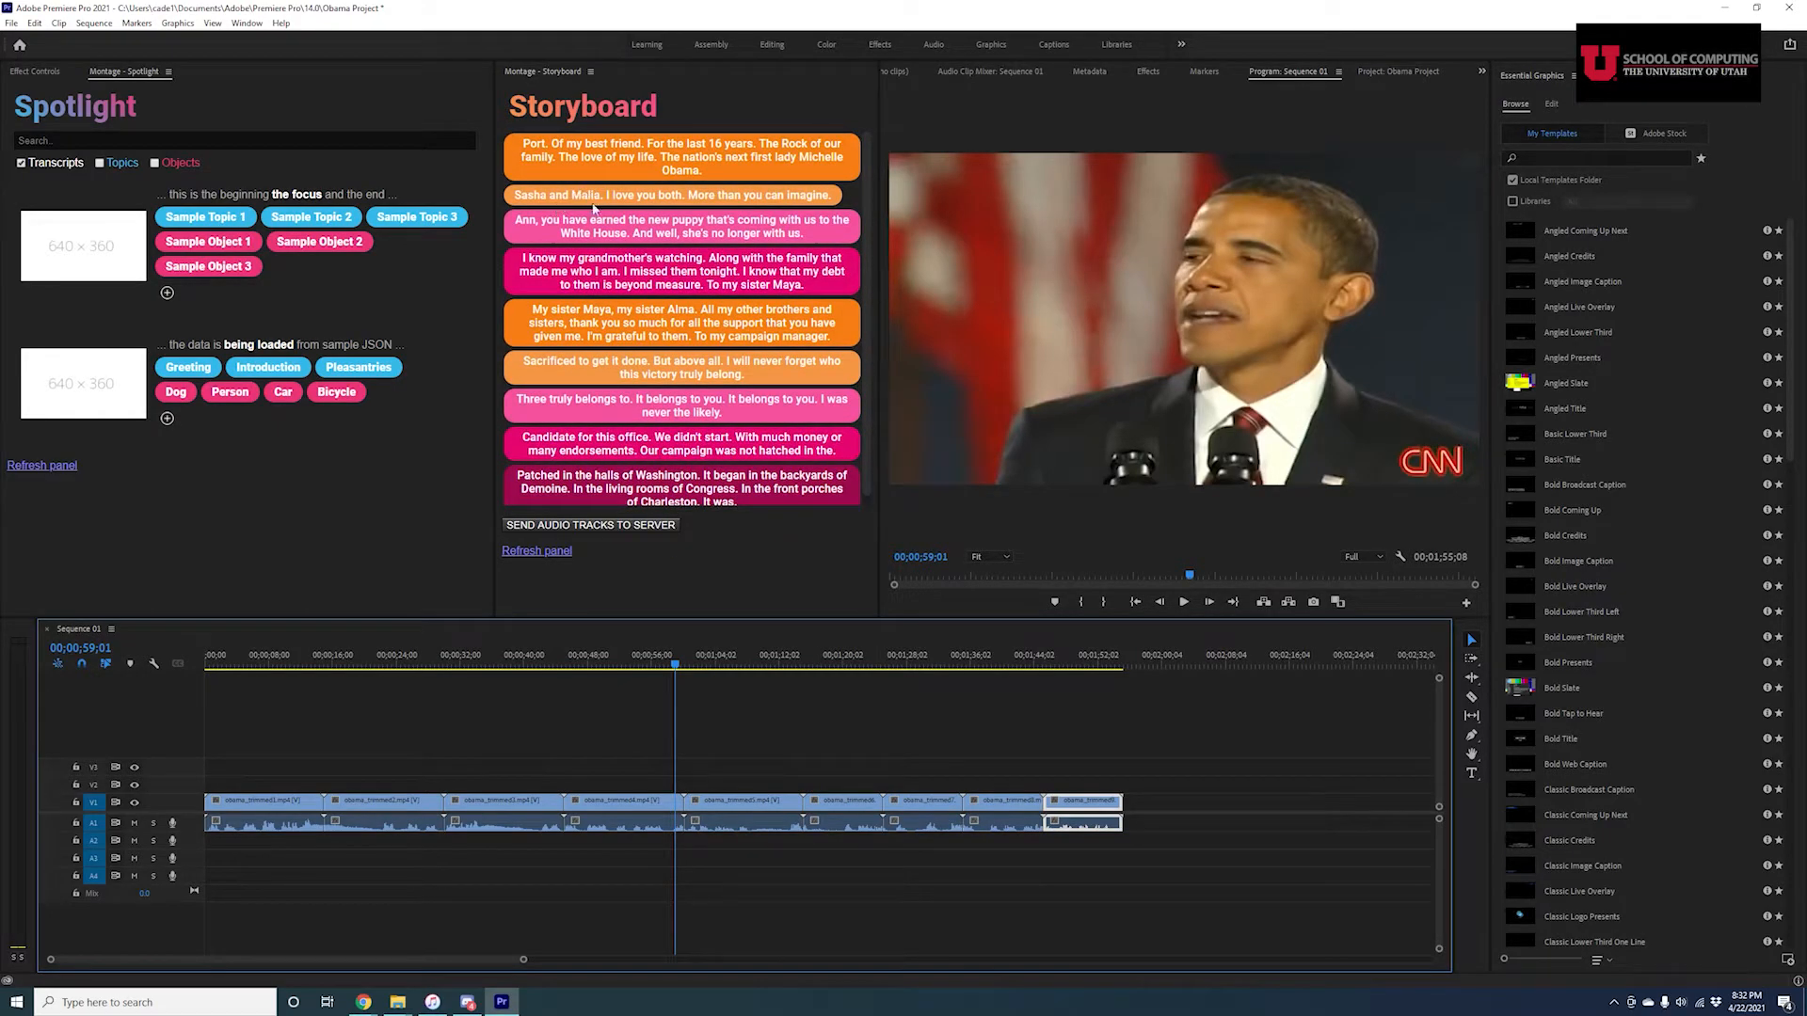
pyautogui.moveTo(292, 654)
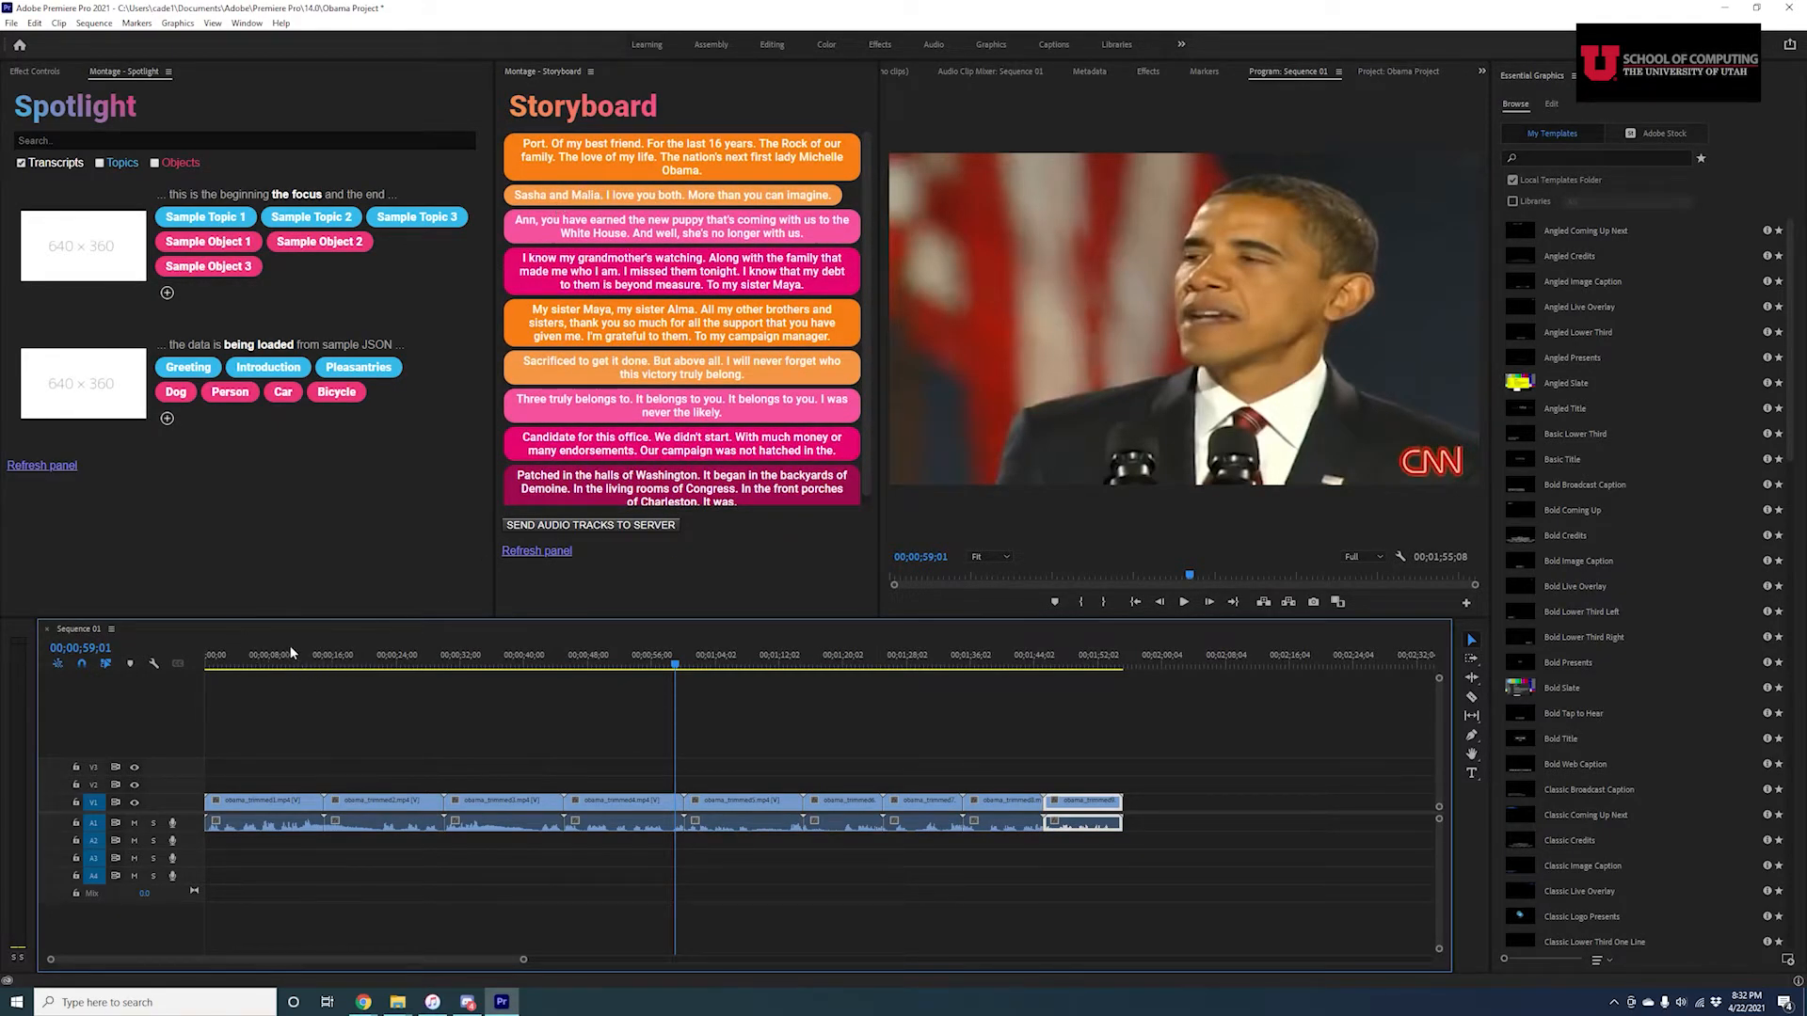
# Cue the playhead to about 00;00;10;27 on the timeline ruler.
pyautogui.click(294, 653)
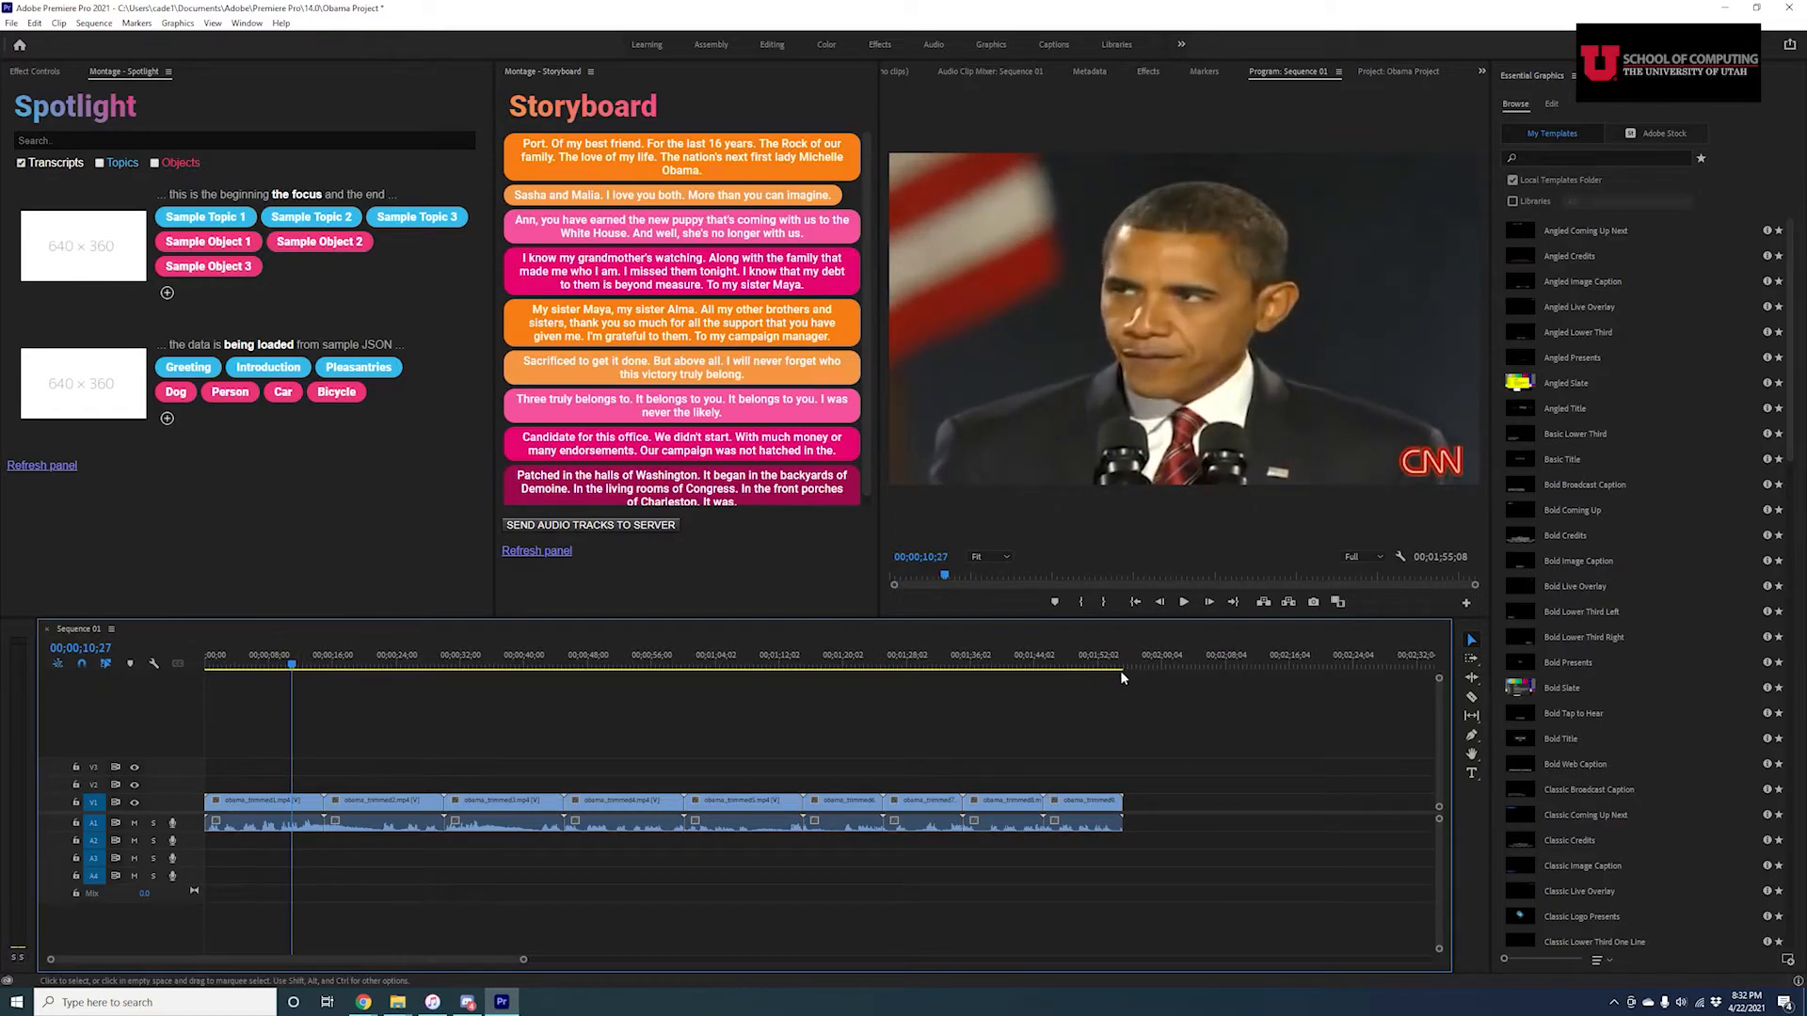
pyautogui.moveTo(960, 638)
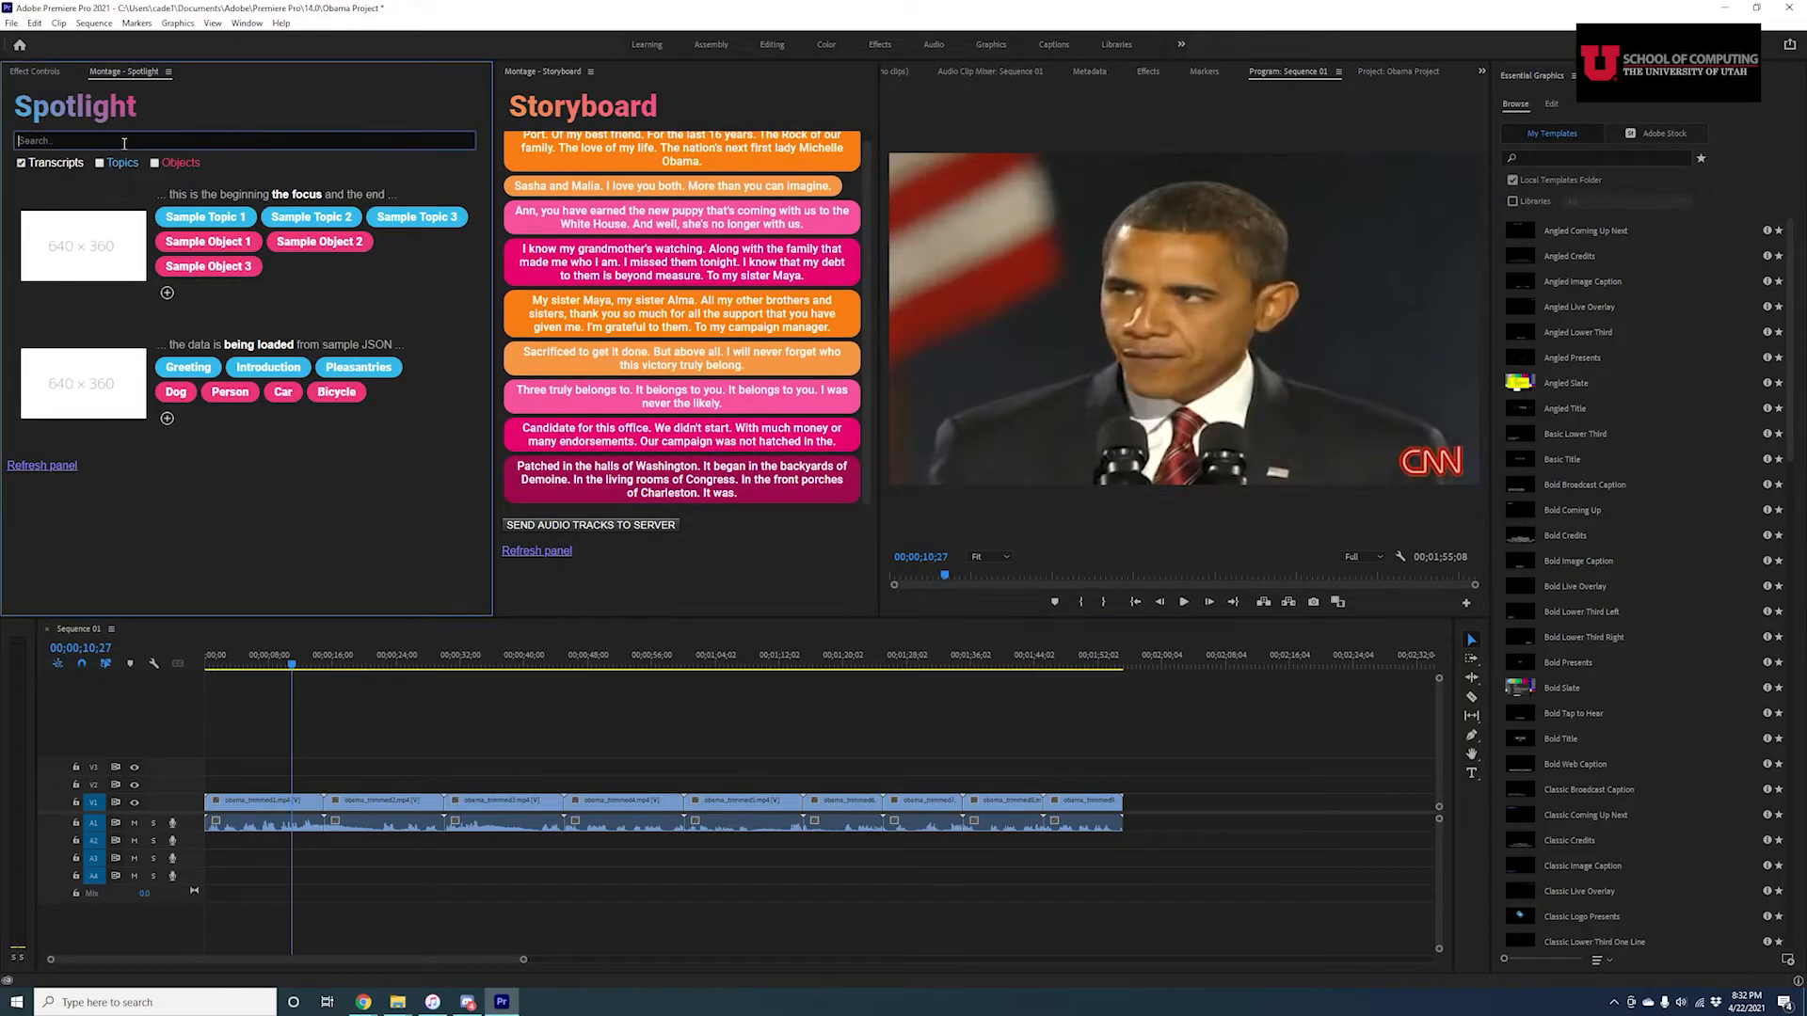
pyautogui.moveTo(572, 416)
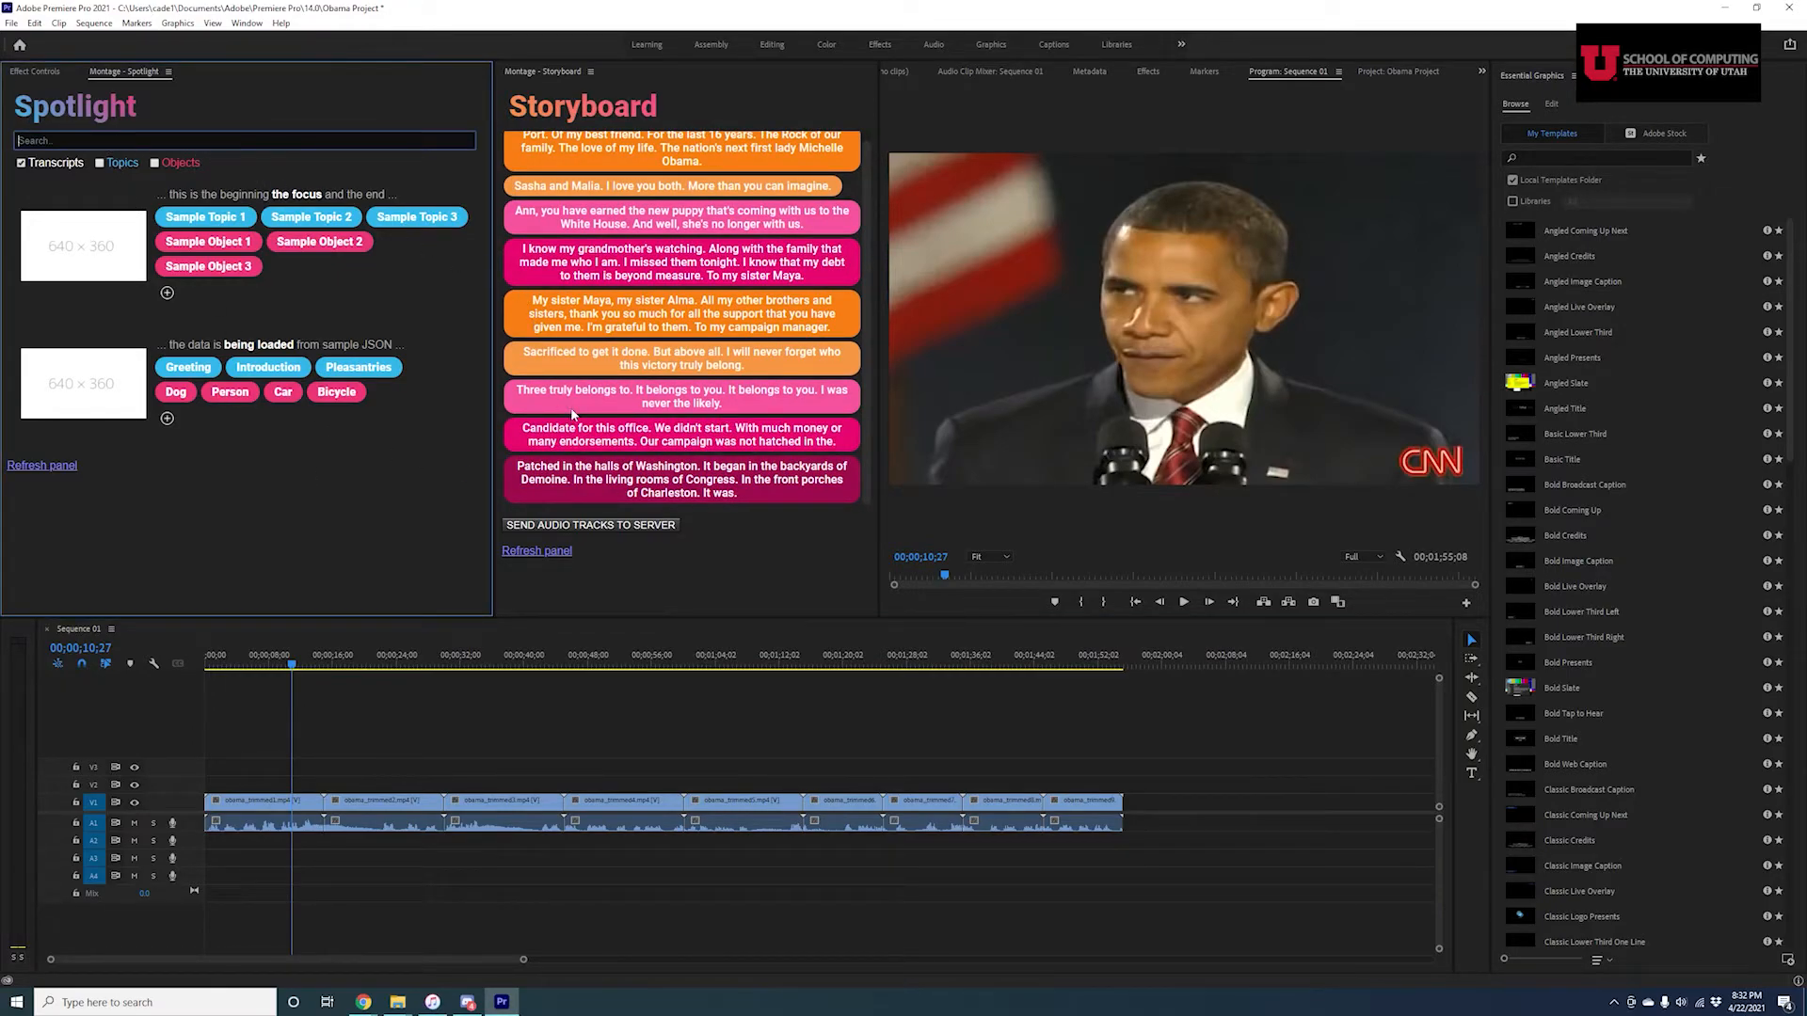
# Search Spotlight for 'campaign' and add a matching clip at the sequence end.
pyautogui.write('campaign')
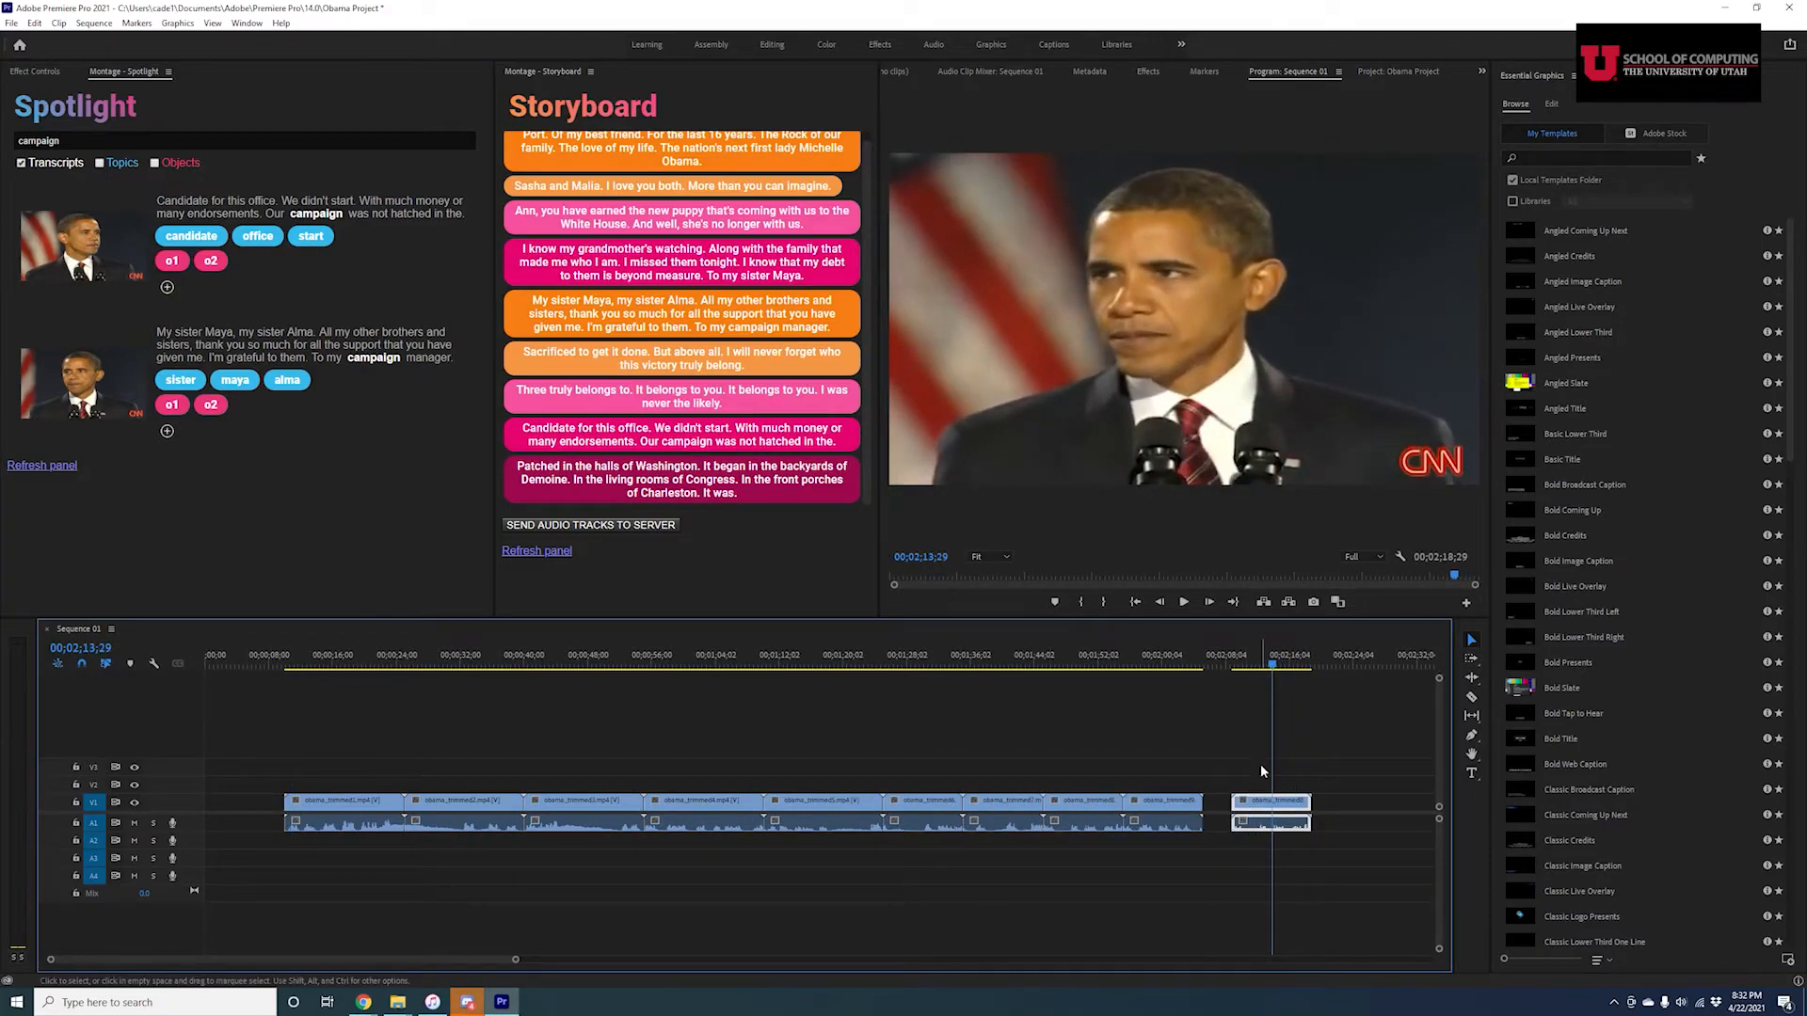
pyautogui.moveTo(705, 710)
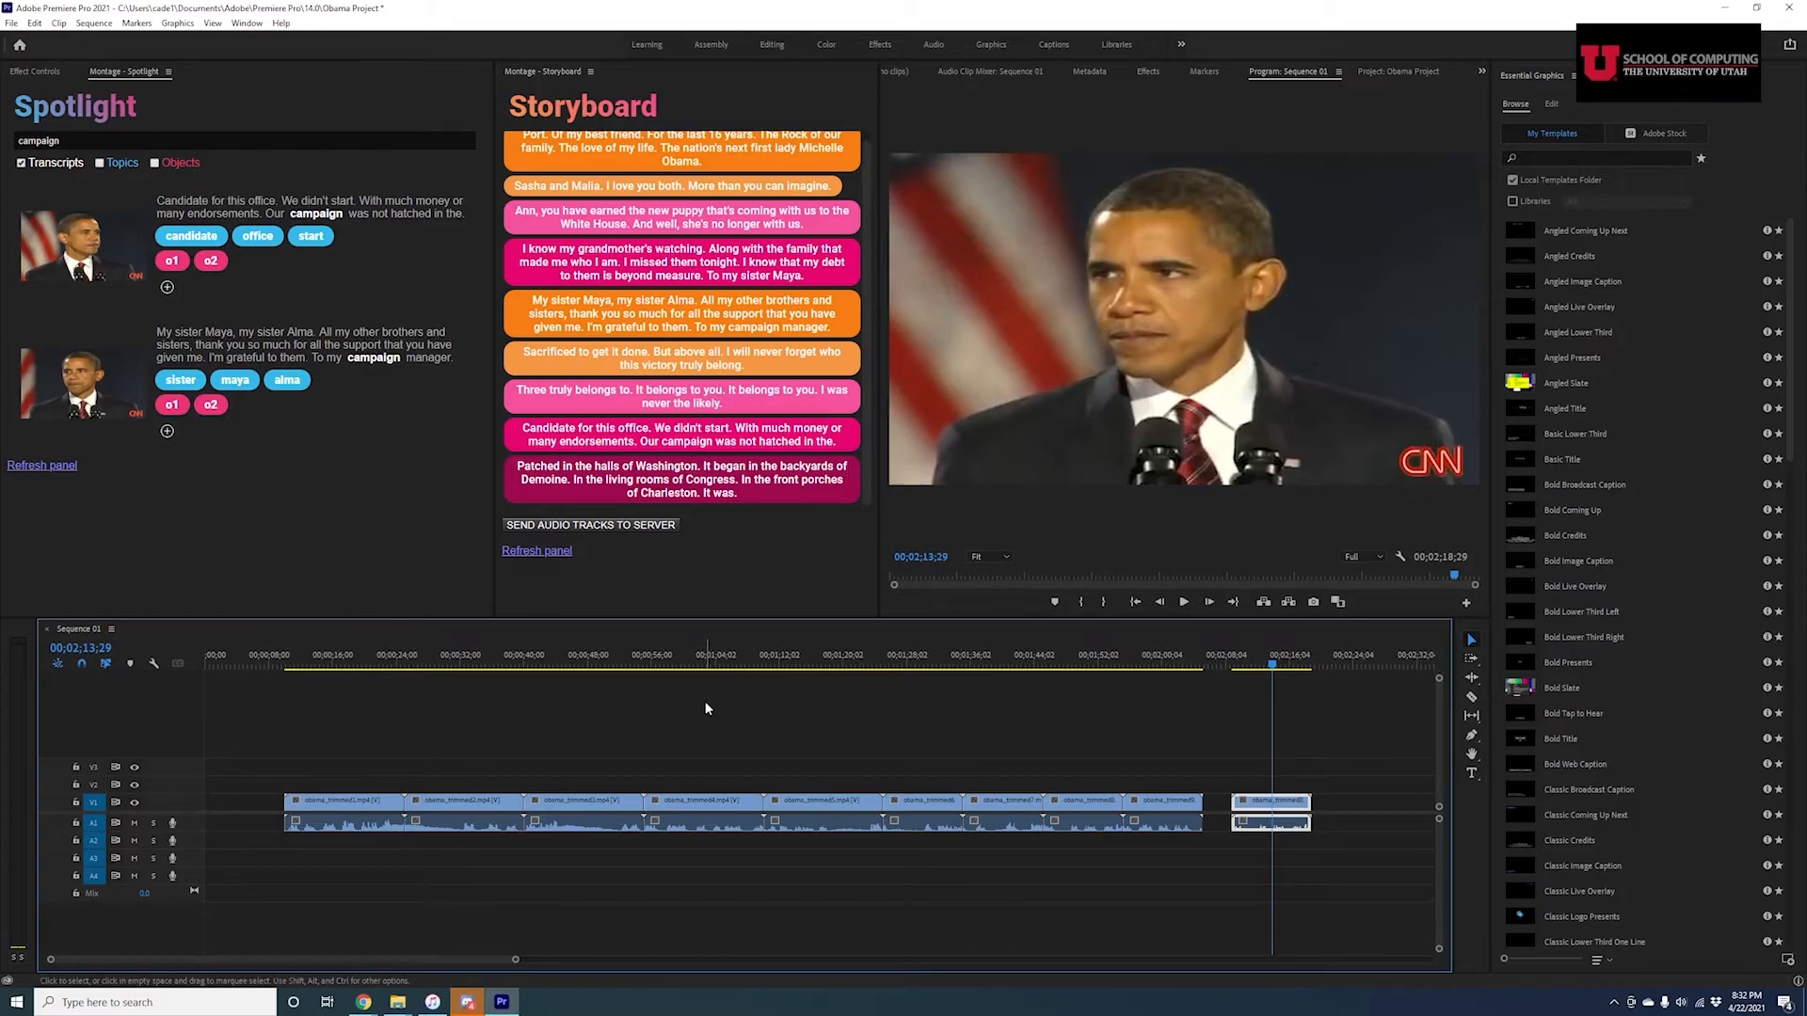